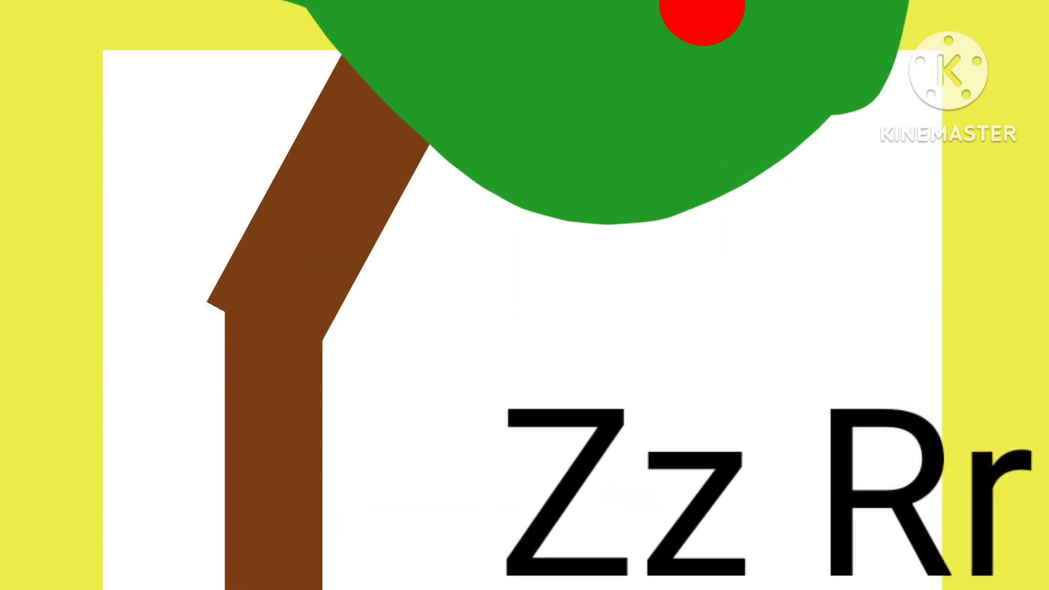
scroll("left", 3)
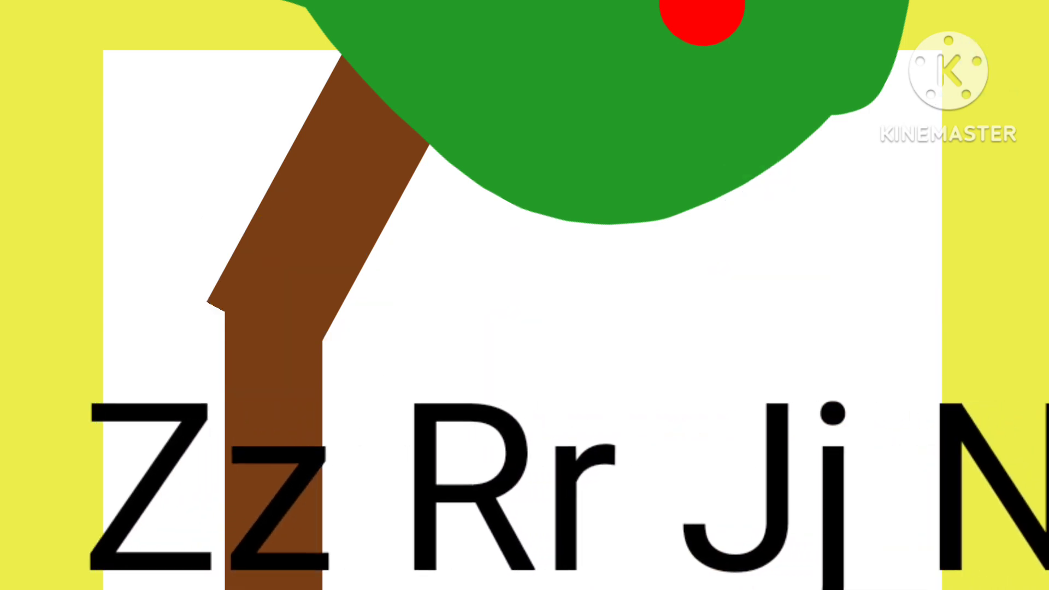
scroll("left", 3)
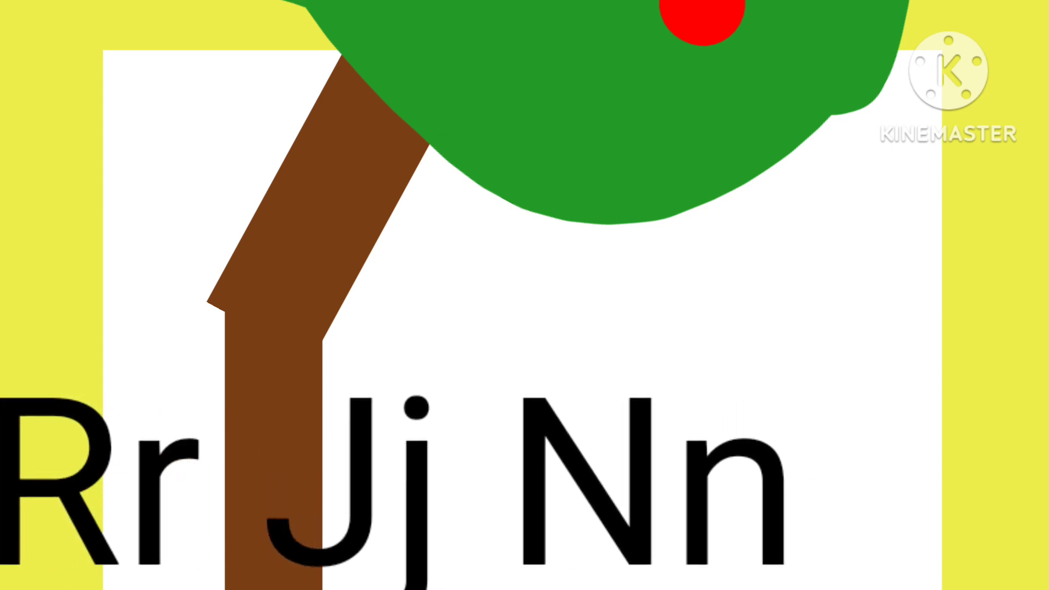